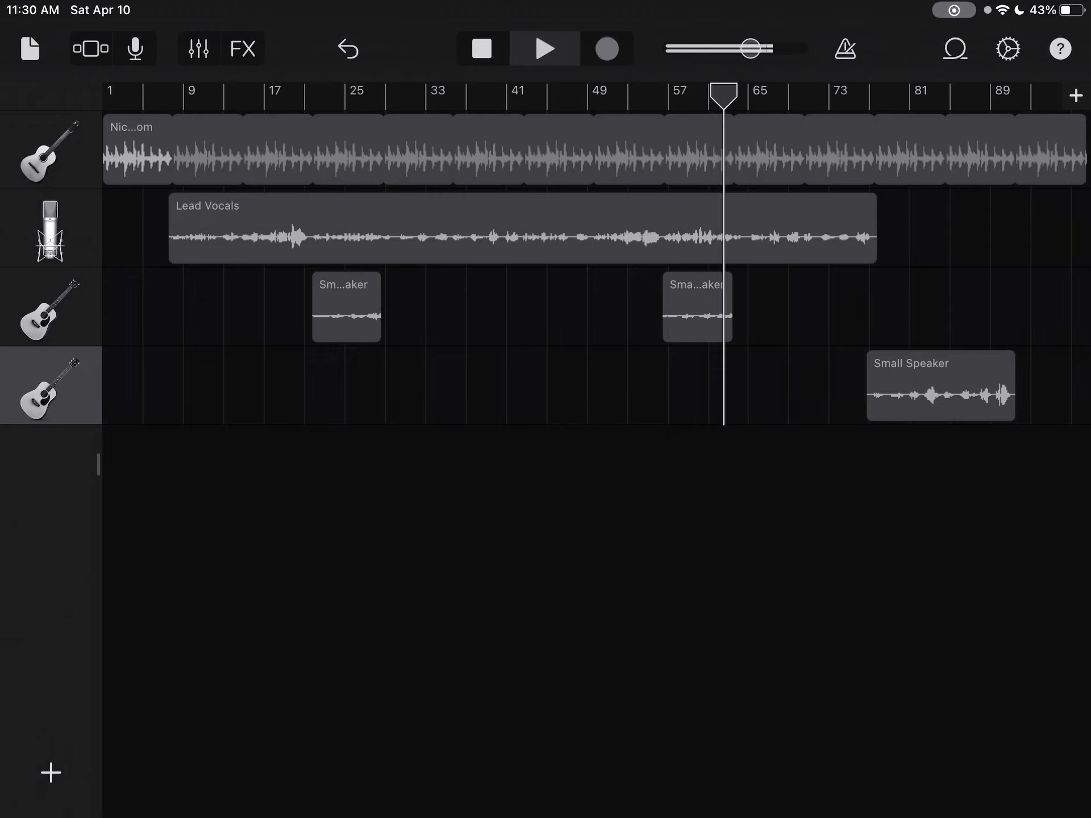
pyautogui.moveTo(750, 49); pyautogui.dragTo(750, 49)
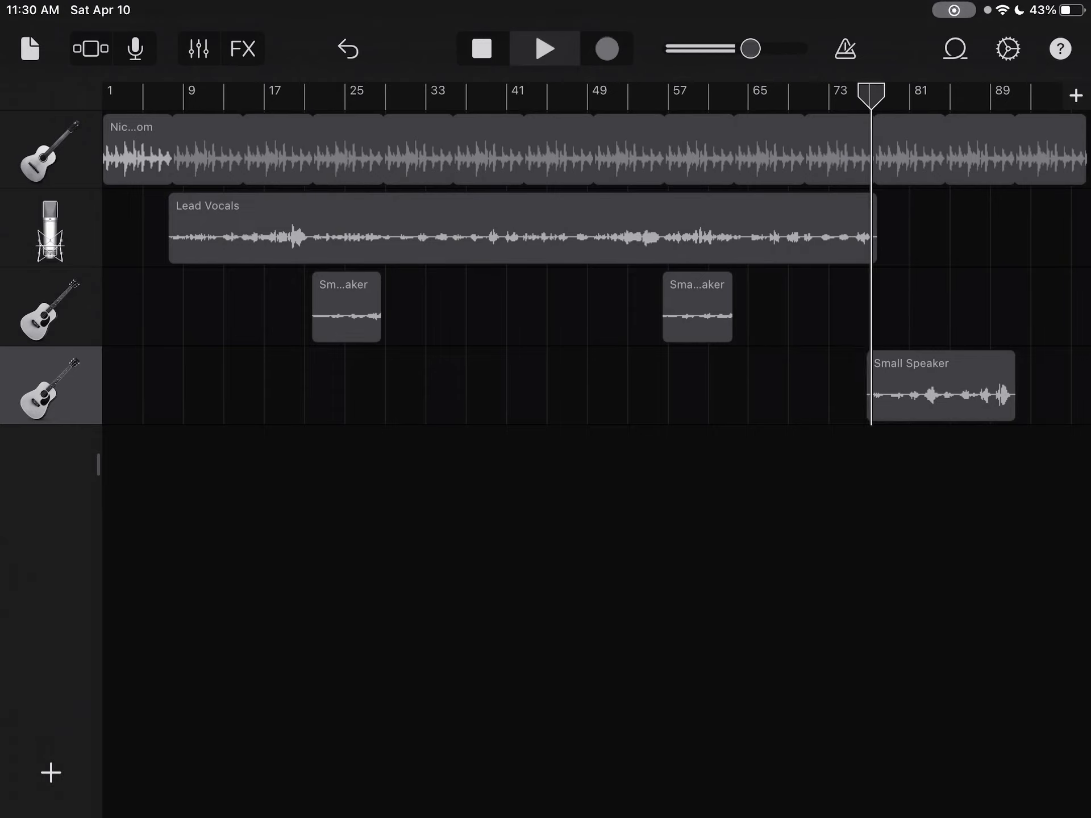
pyautogui.moveTo(751, 49); pyautogui.dragTo(744, 49)
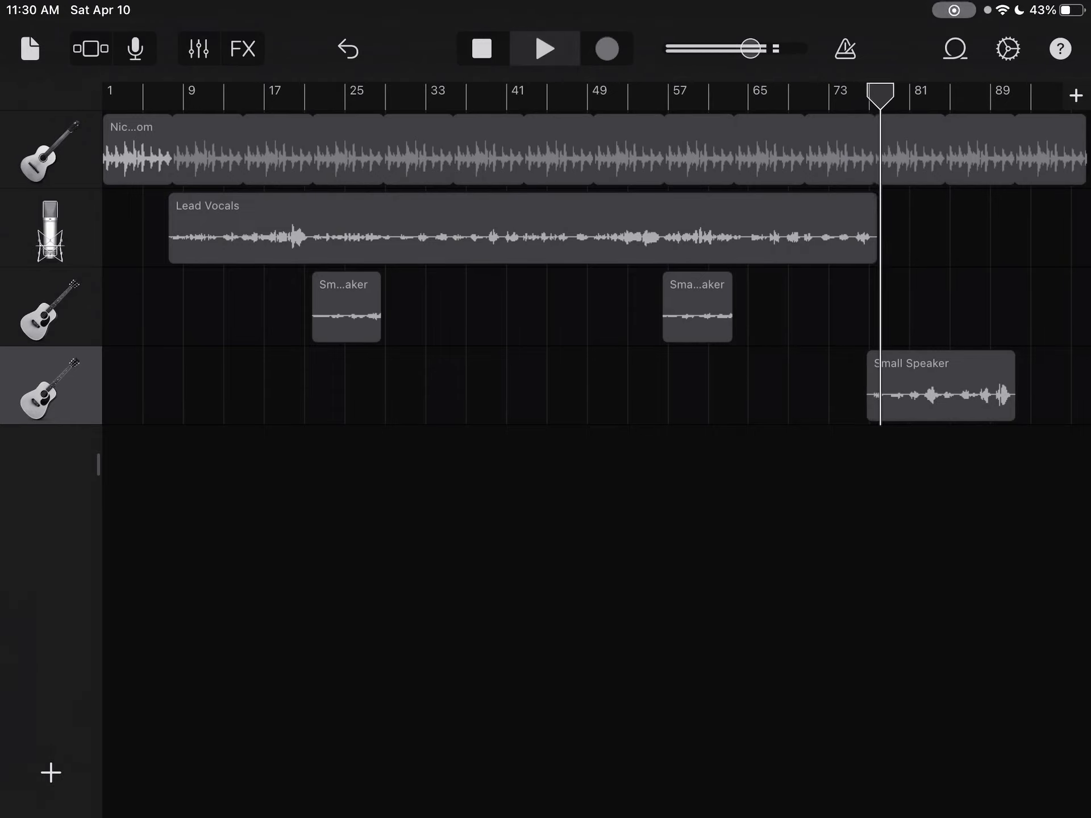